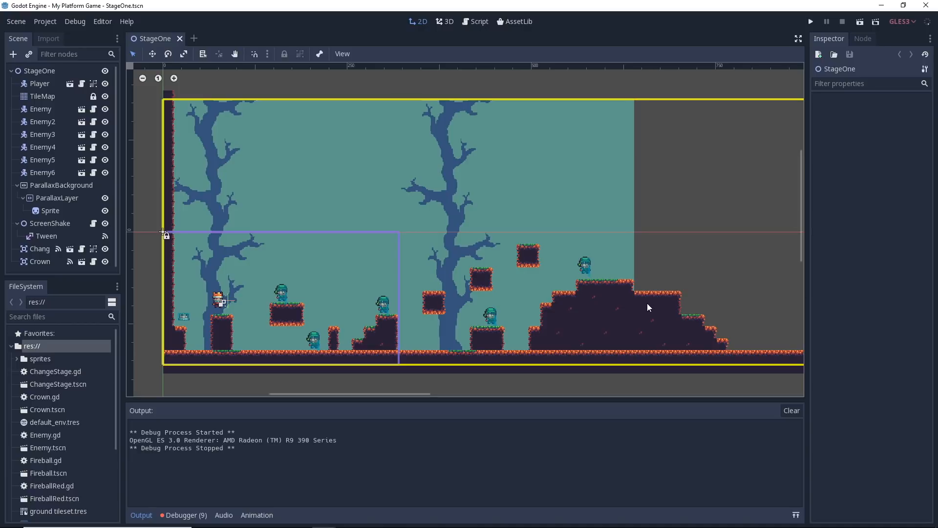
{"action": "mouse_move", "coordinate": [590, 293]}
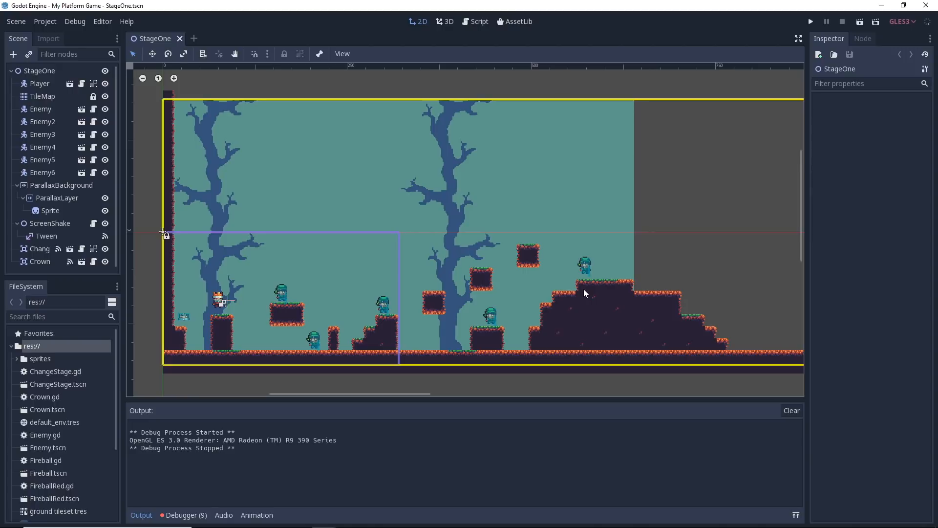
{"action": "mouse_move", "coordinate": [626, 318]}
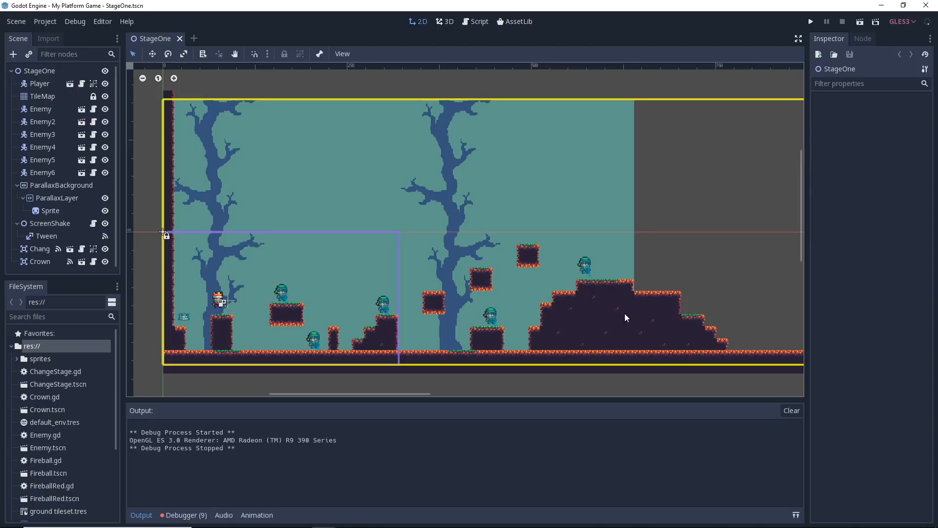
{"action": "mouse_move", "coordinate": [596, 245]}
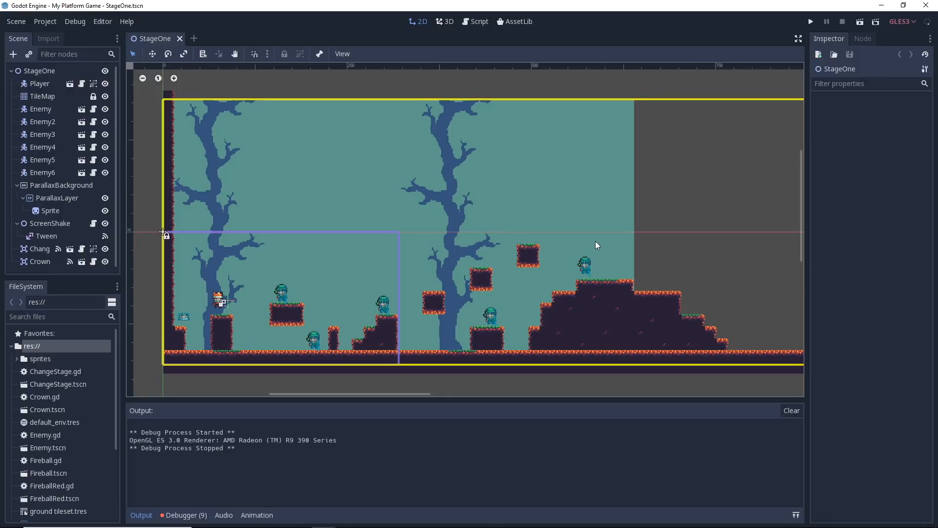
{"action": "mouse_move", "coordinate": [760, 58]}
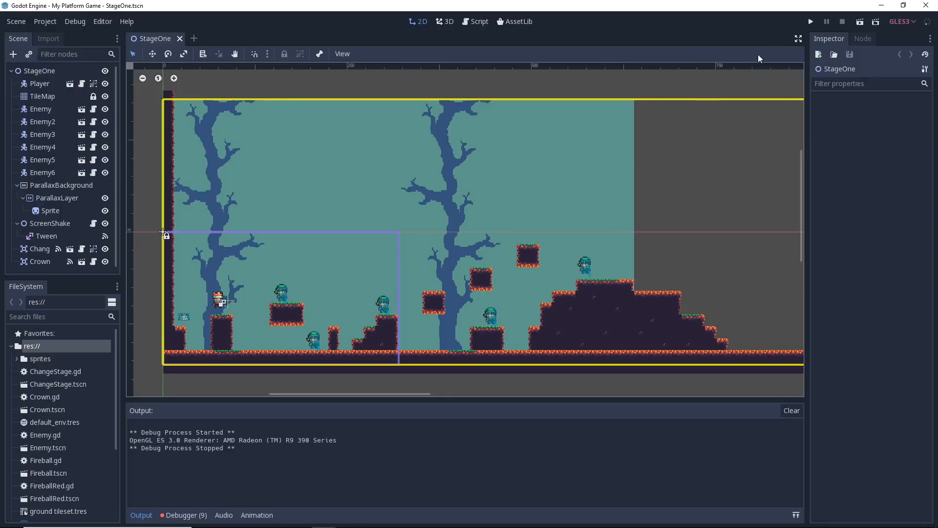
Run the game to the Royal Fireball title screen, stop it, and open Enemy.tscn
{"action": "left_click", "coordinate": [810, 22]}
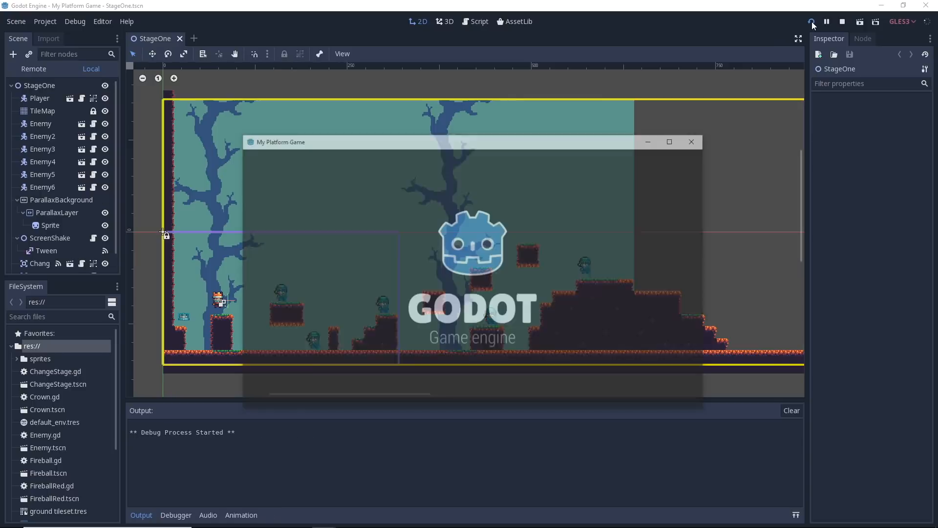
{"action": "mouse_move", "coordinate": [813, 22]}
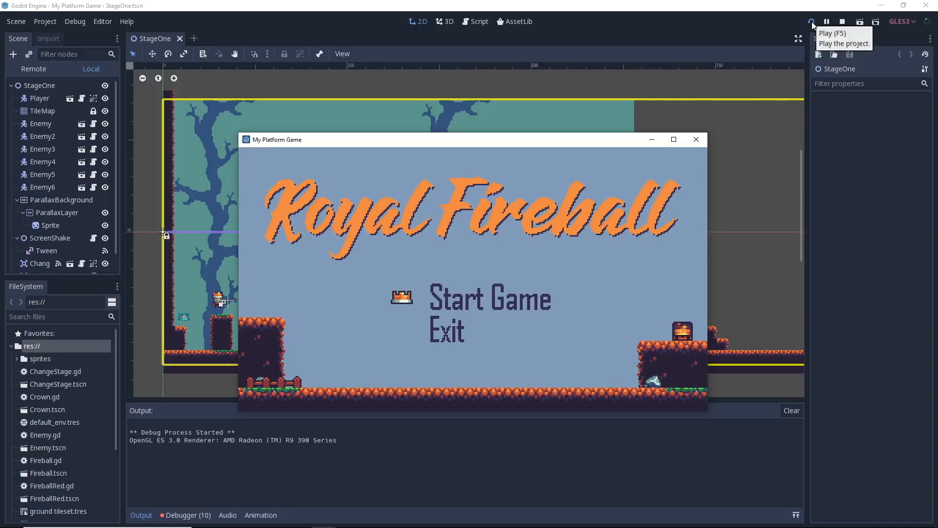
{"action": "left_click", "coordinate": [489, 298]}
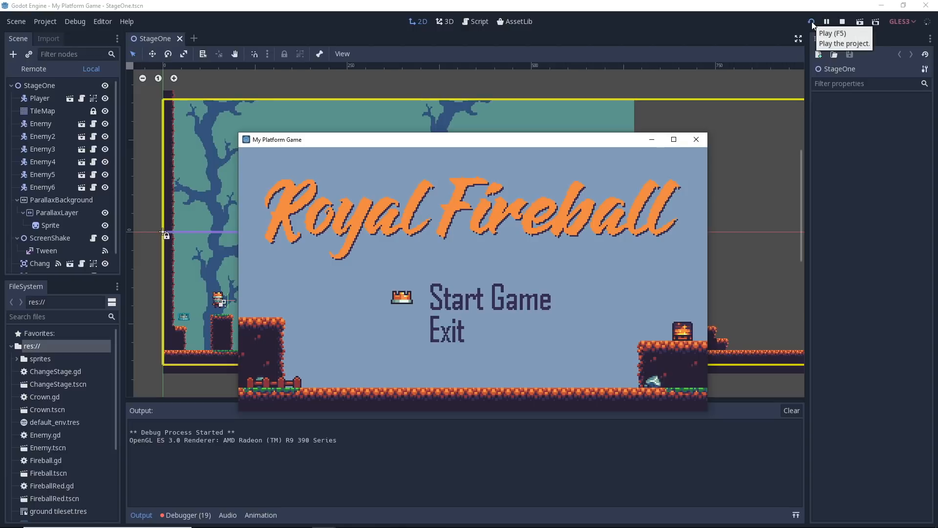
{"action": "left_click", "coordinate": [490, 298]}
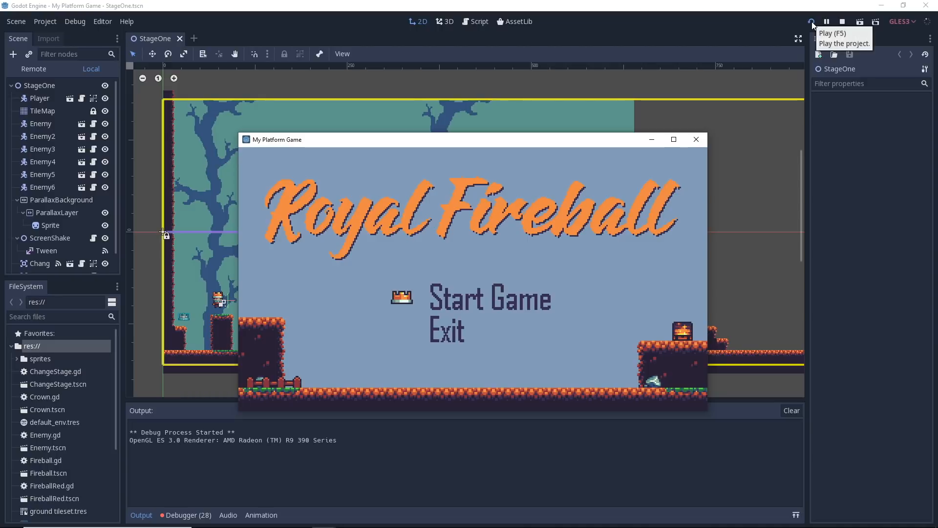
{"action": "left_click", "coordinate": [843, 21]}
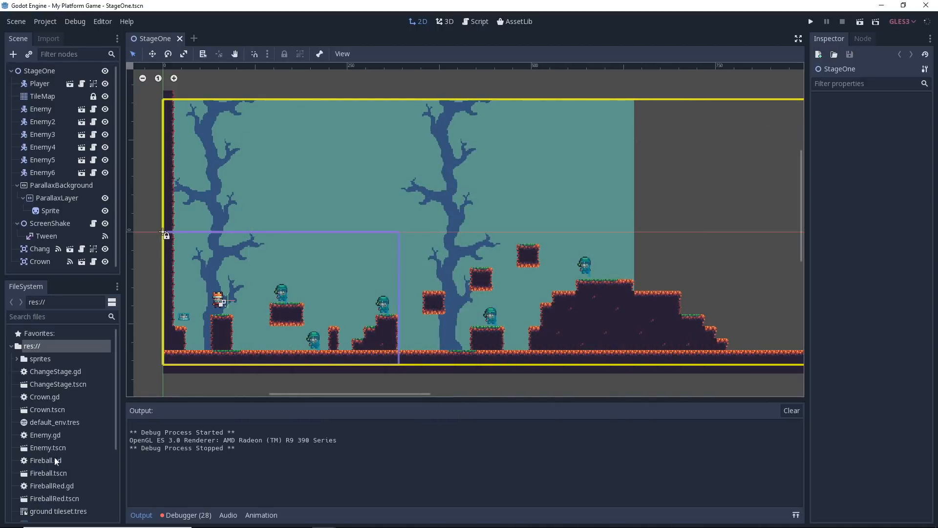
{"action": "mouse_move", "coordinate": [48, 447]}
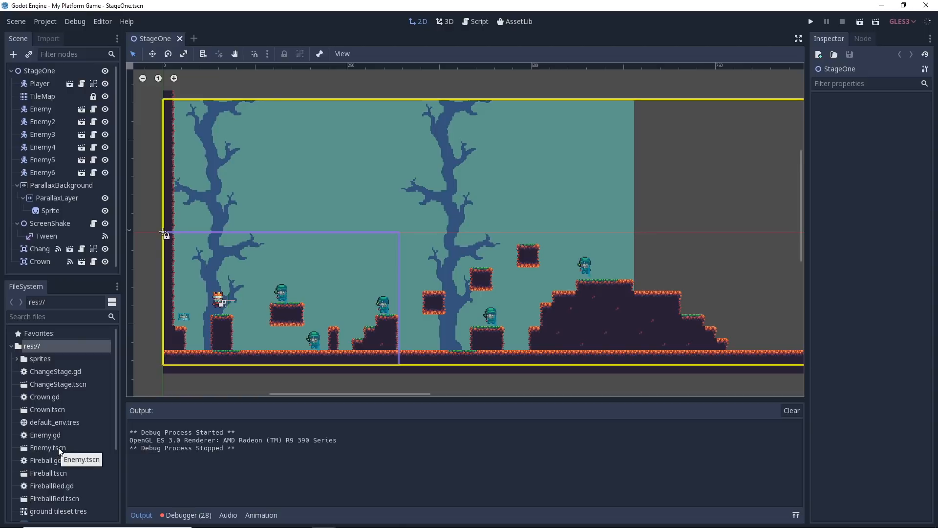
{"action": "double_click", "coordinate": [47, 447]}
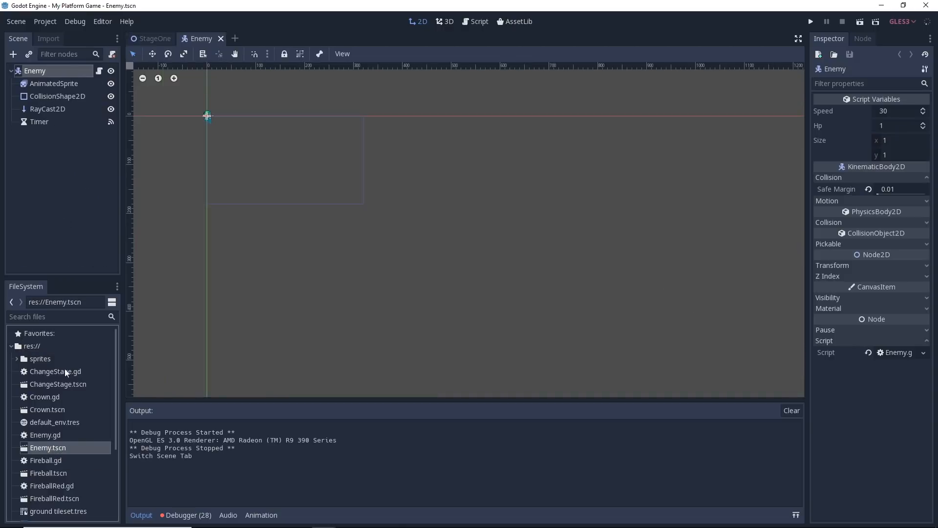
{"action": "mouse_move", "coordinate": [479, 21]}
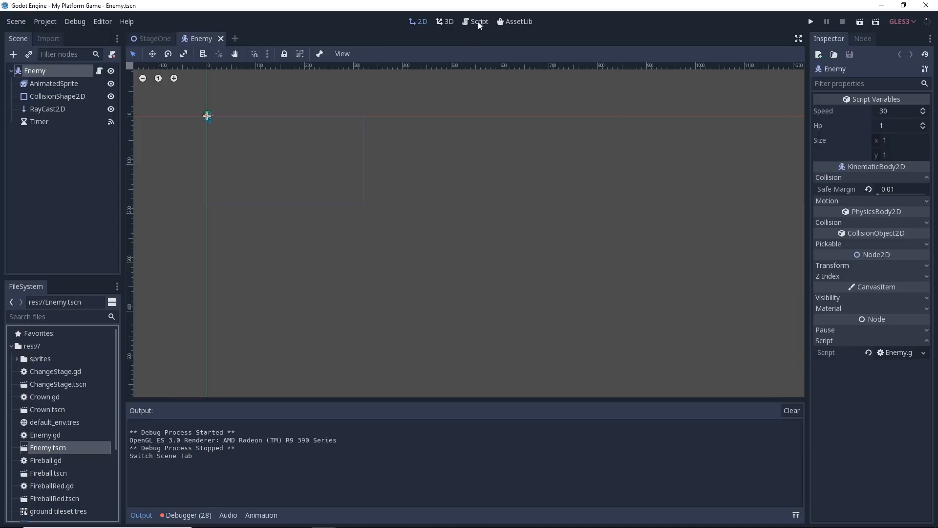
Open Enemy.gd and inspect dead(): the $CollisionShape2D.disabled line and the screen-shake check
{"action": "left_click", "coordinate": [479, 22]}
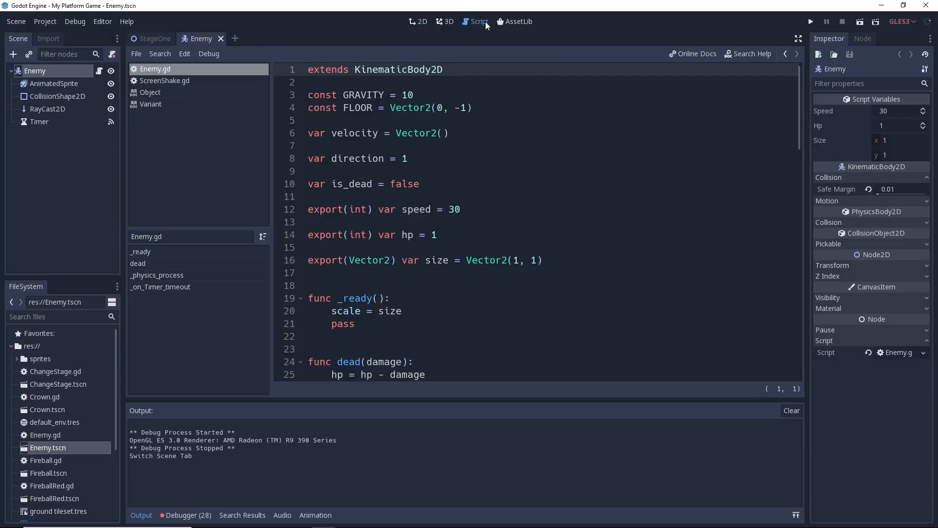
{"action": "scroll", "scroll_direction": "down", "scroll_amount": 3}
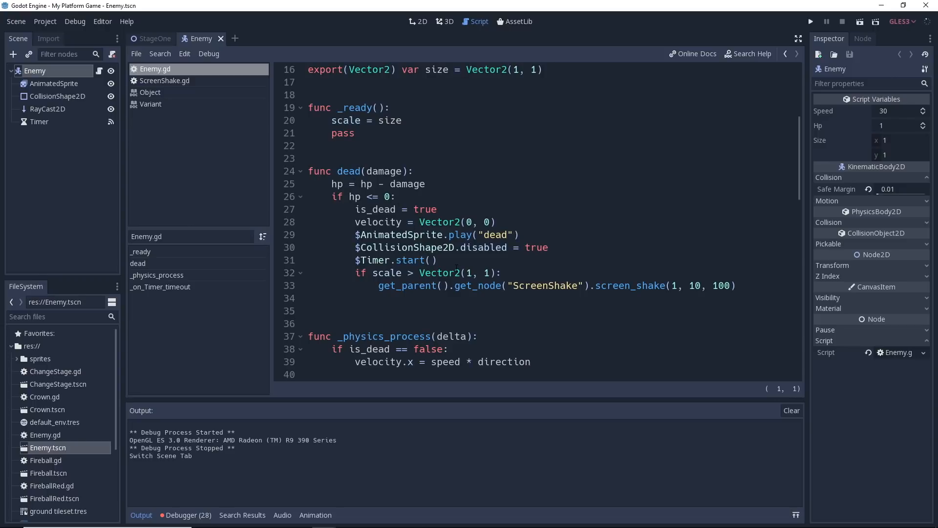
{"action": "mouse_move", "coordinate": [574, 249]}
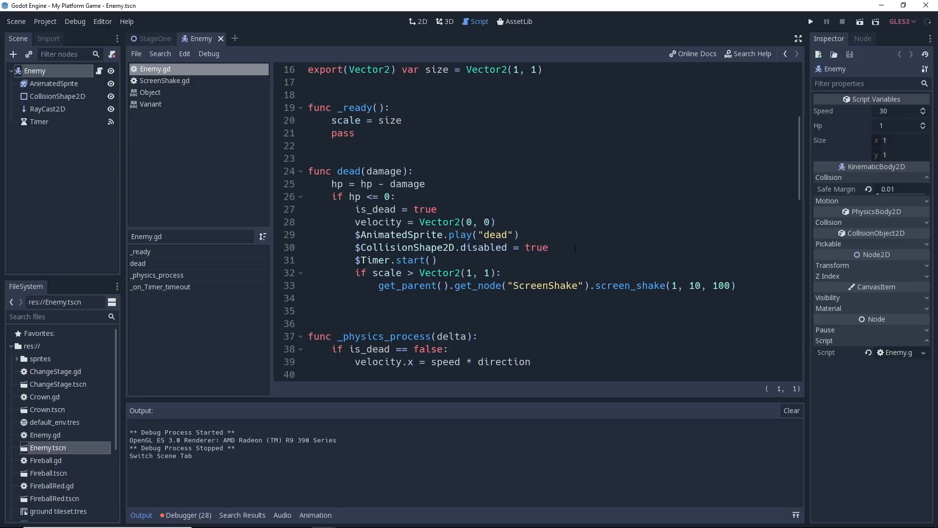
{"action": "left_click", "coordinate": [361, 248]}
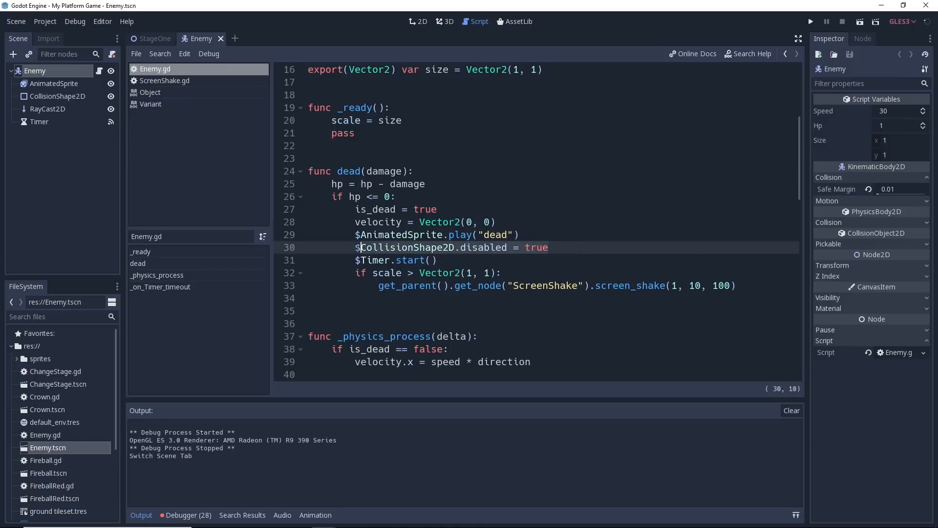
{"action": "left_click", "coordinate": [545, 248]}
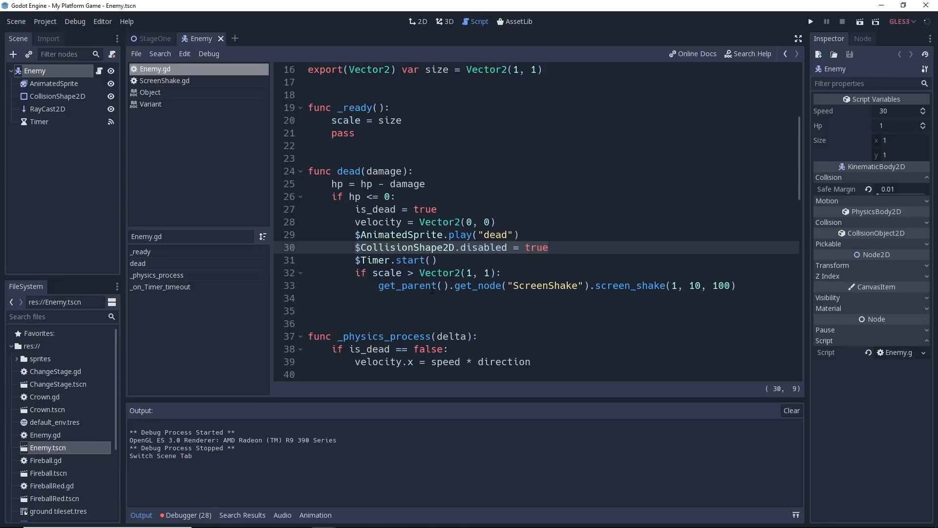
{"action": "left_click", "coordinate": [355, 247]}
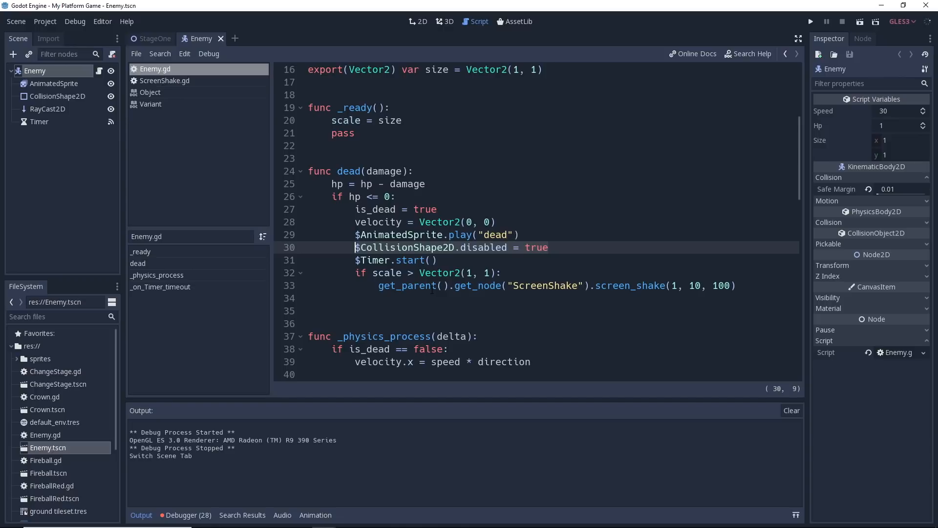
{"action": "left_click", "coordinate": [497, 272]}
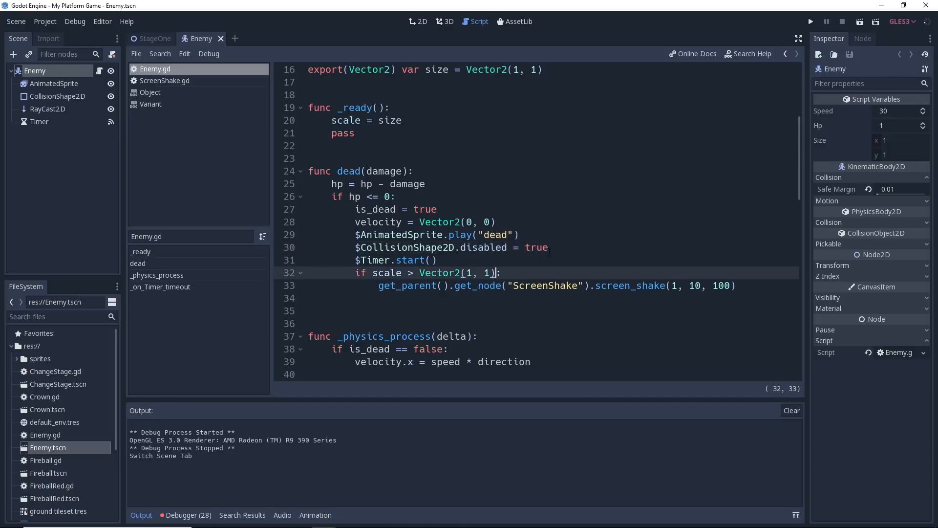
{"action": "left_click", "coordinate": [355, 248]}
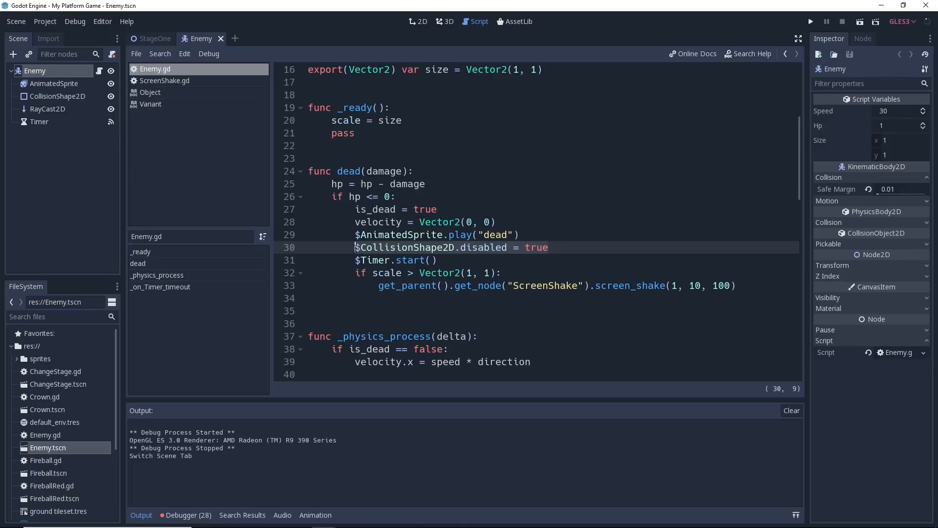
Annotate the collision-disabling line with '# The following line does not work in v3.1' and start a new line
{"action": "left_click", "coordinate": [507, 248]}
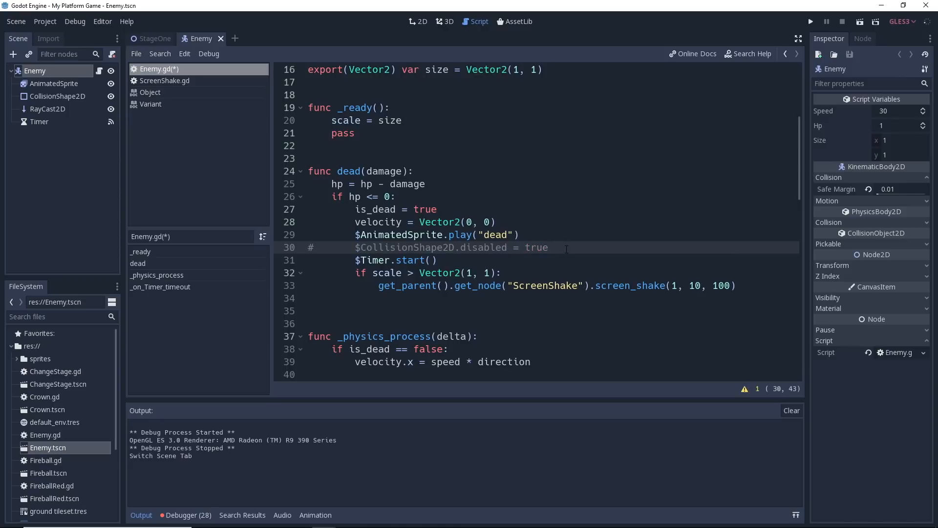
{"action": "left_click", "coordinate": [547, 247]}
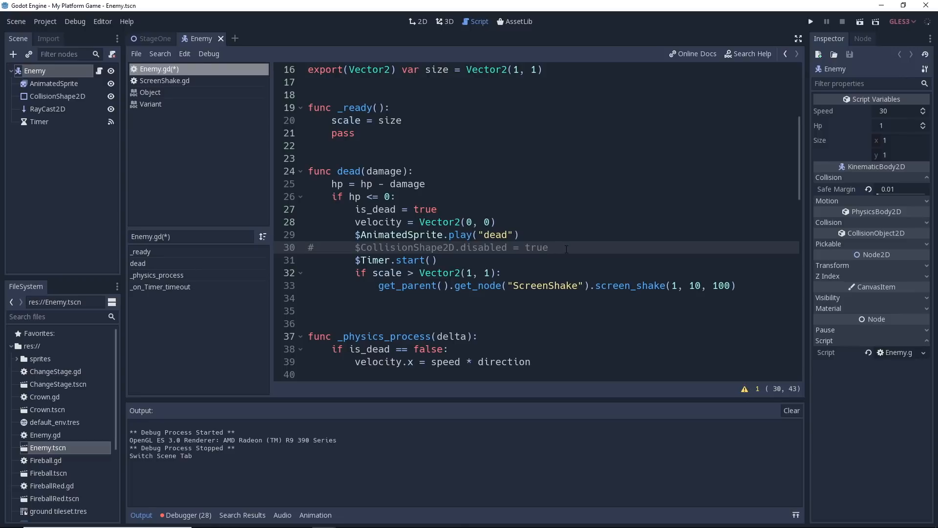
{"action": "left_click", "coordinate": [547, 248]}
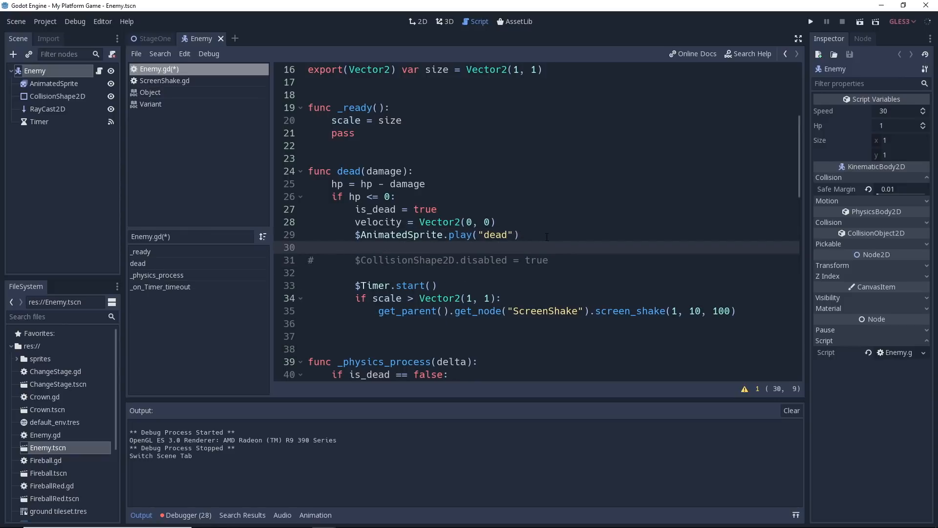
{"action": "type", "text": "#"}
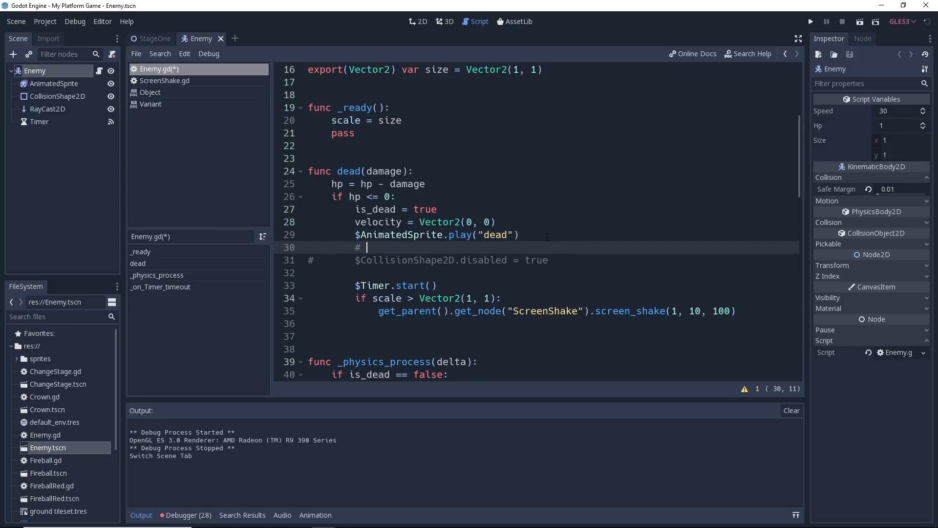
{"action": "type", "text": "The fo"}
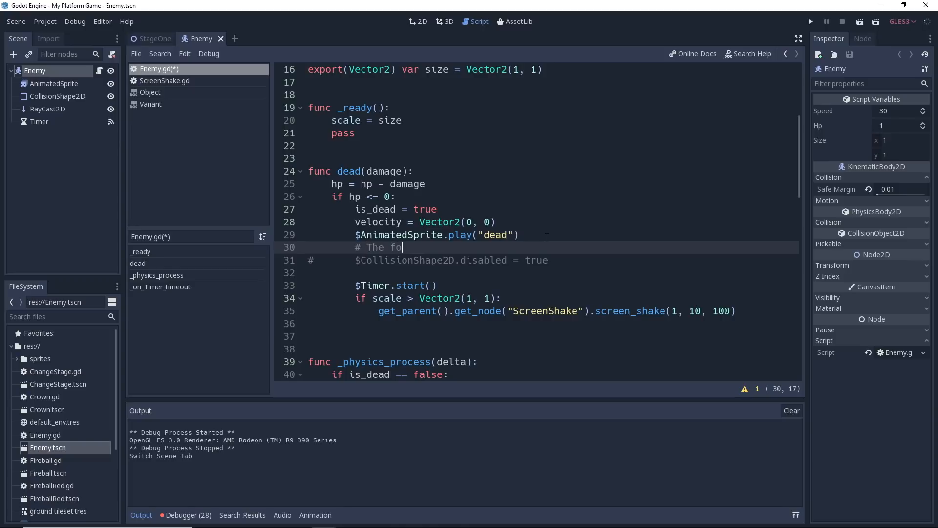
{"action": "type", "text": "lling"}
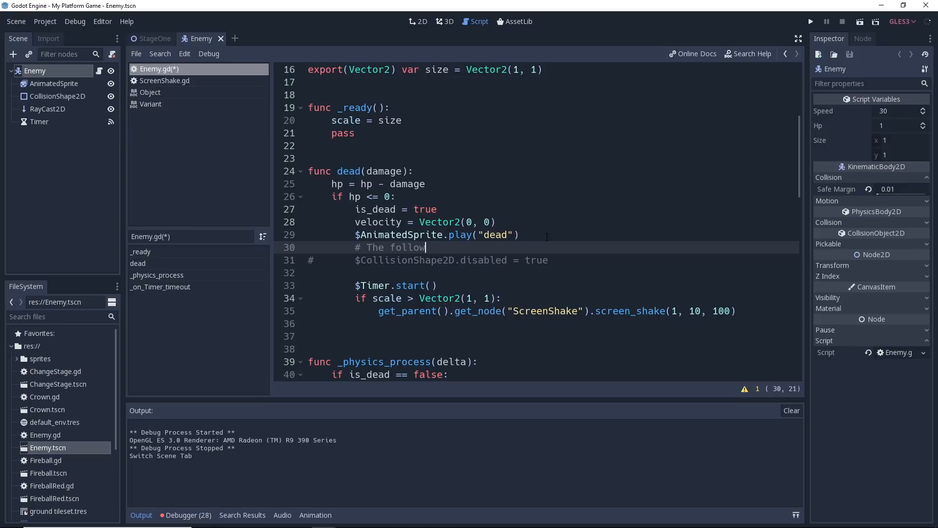
{"action": "type", "text": "ing line does"}
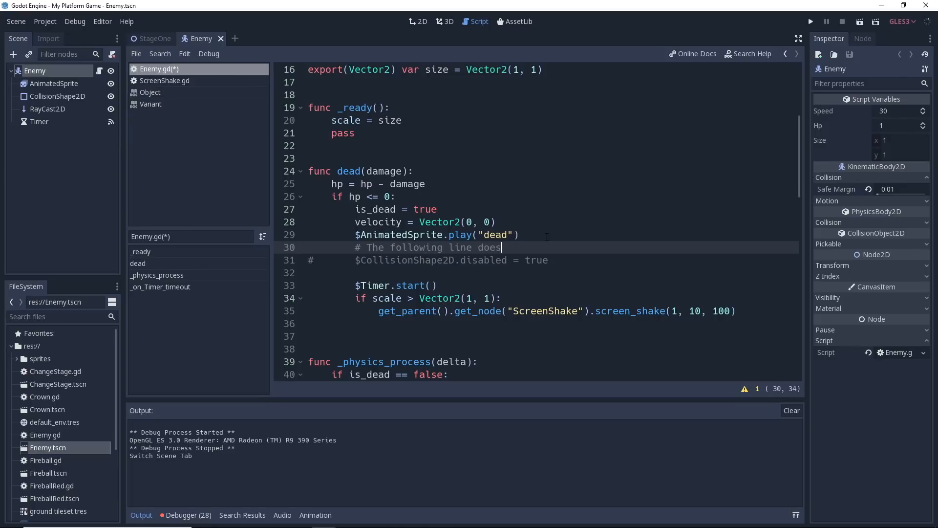
{"action": "type", "text": "not work in"}
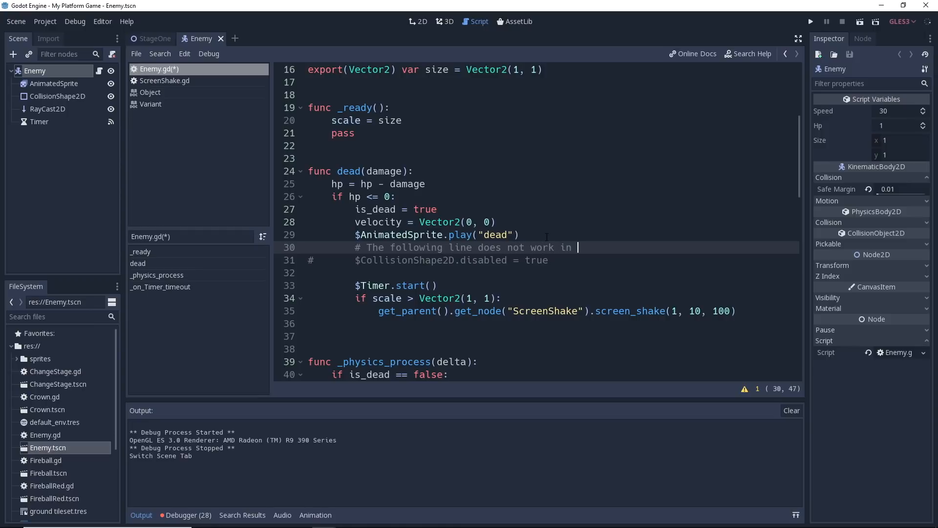
{"action": "type", "text": "v3.1"}
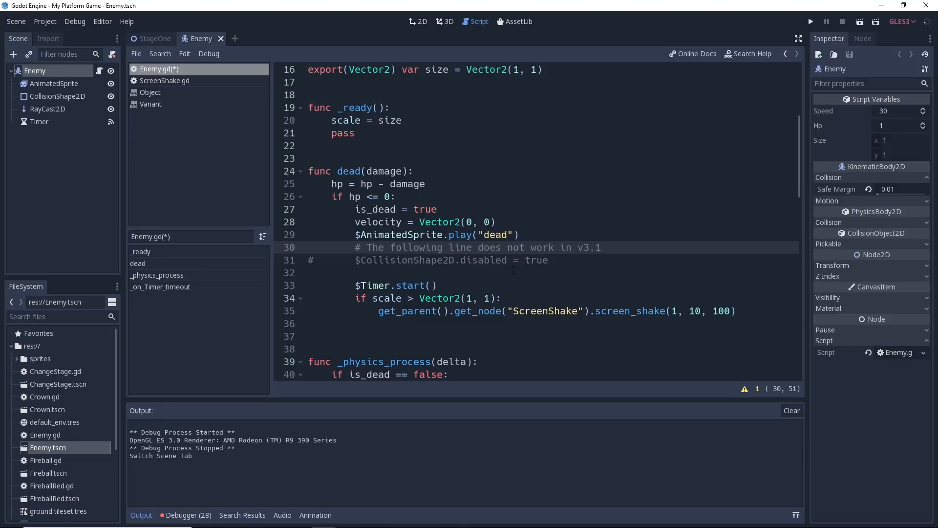
{"action": "left_click", "coordinate": [309, 272]}
{"action": "type", "text": "$CollisionShape2D."}
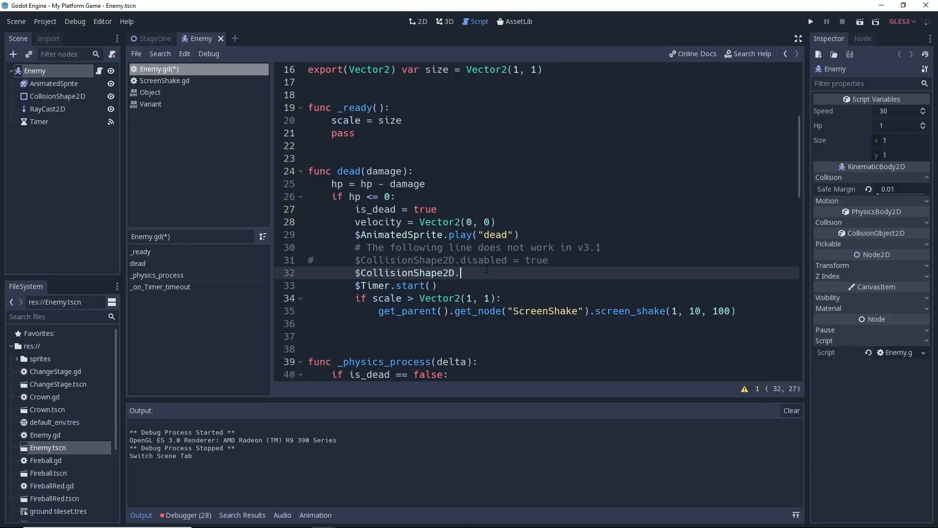
Complete line 32 as $CollisionShape2D.set_deferred("disabled", true) via autocomplete
{"action": "type", "text": "set_deferred("}
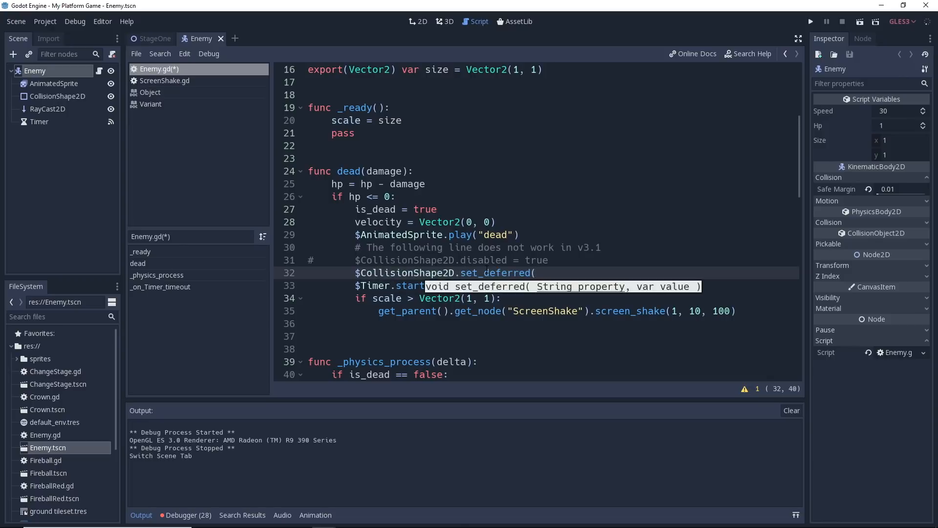
{"action": "left_click", "coordinate": [536, 272]}
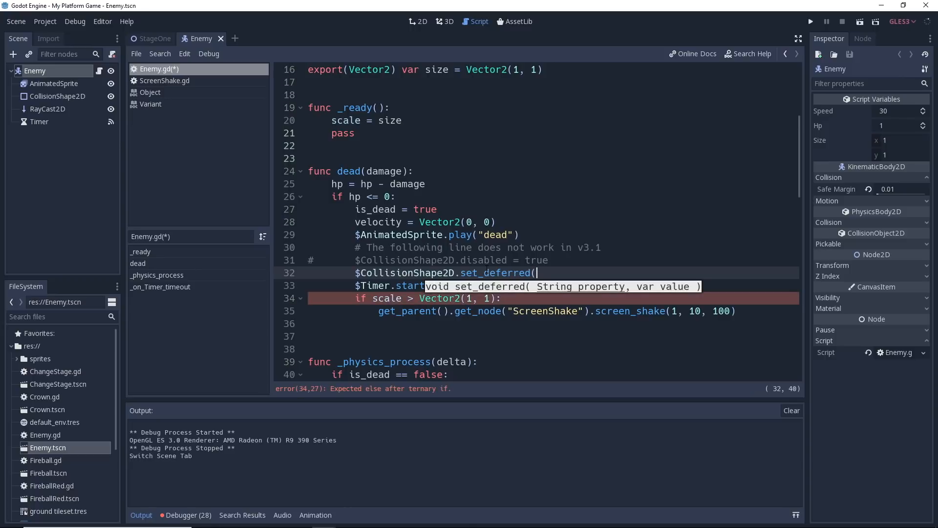
{"action": "type", "text": "\"disab"}
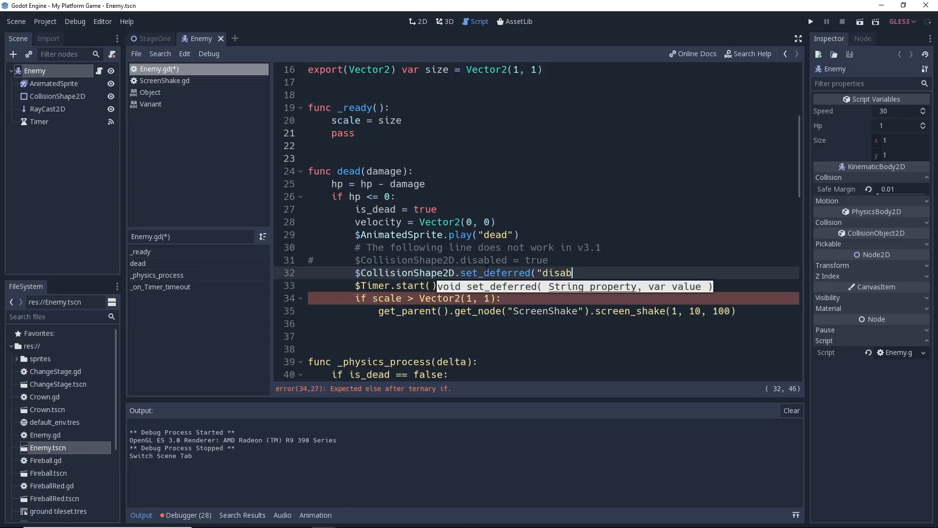
{"action": "type", "text": "led\","}
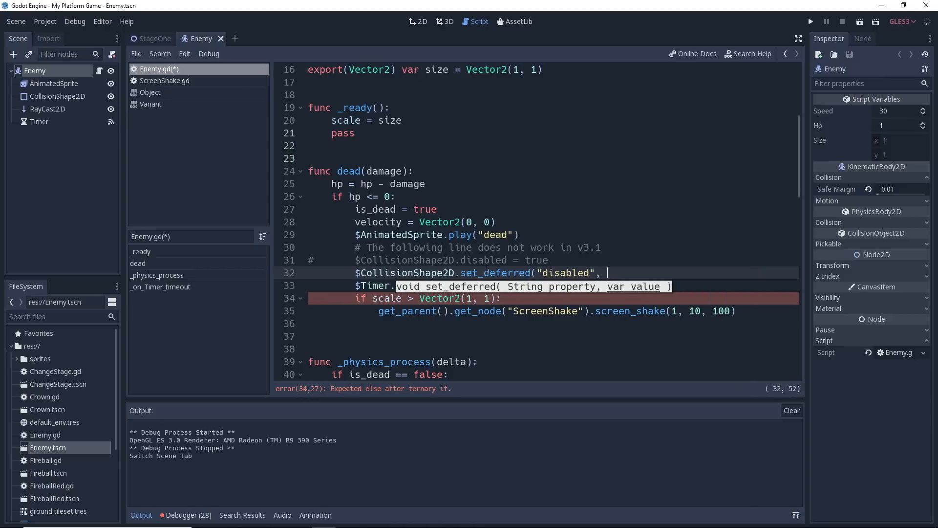
{"action": "type", "text": "true)"}
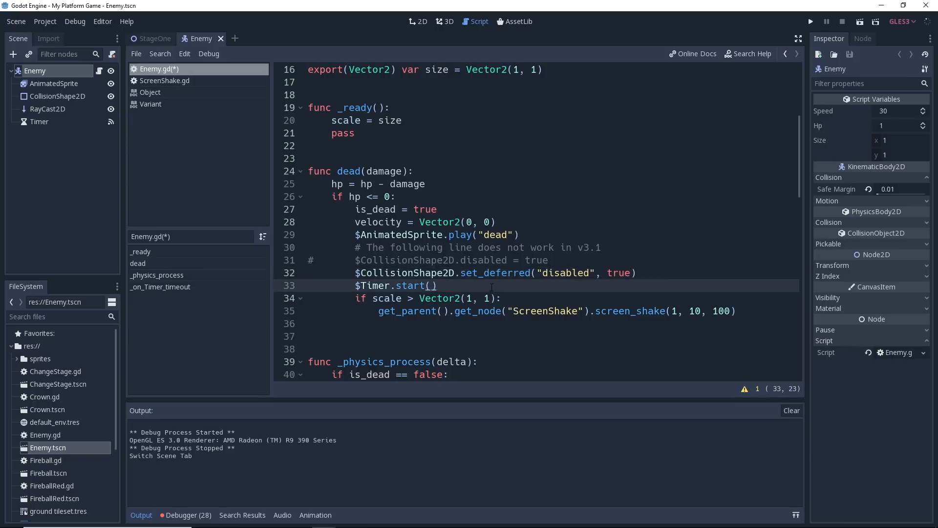
{"action": "left_click", "coordinate": [501, 298]}
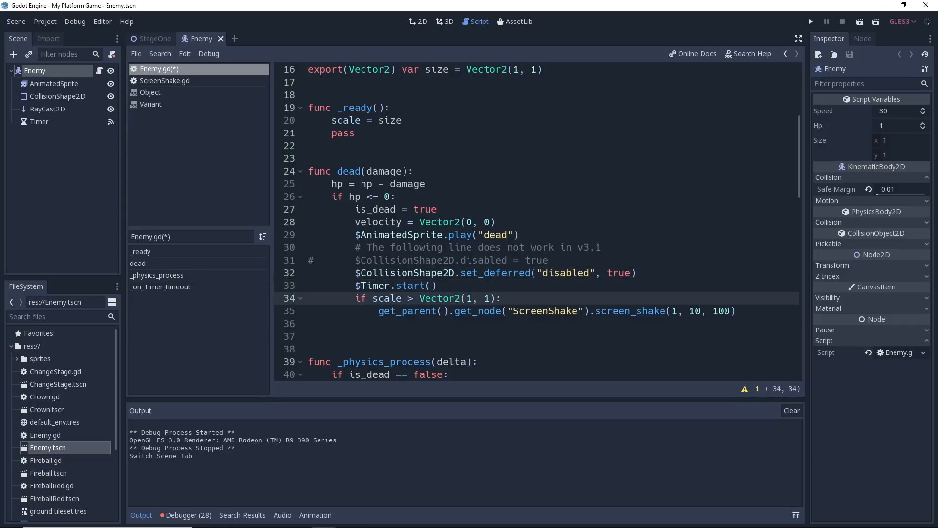
{"action": "left_click", "coordinate": [547, 259]}
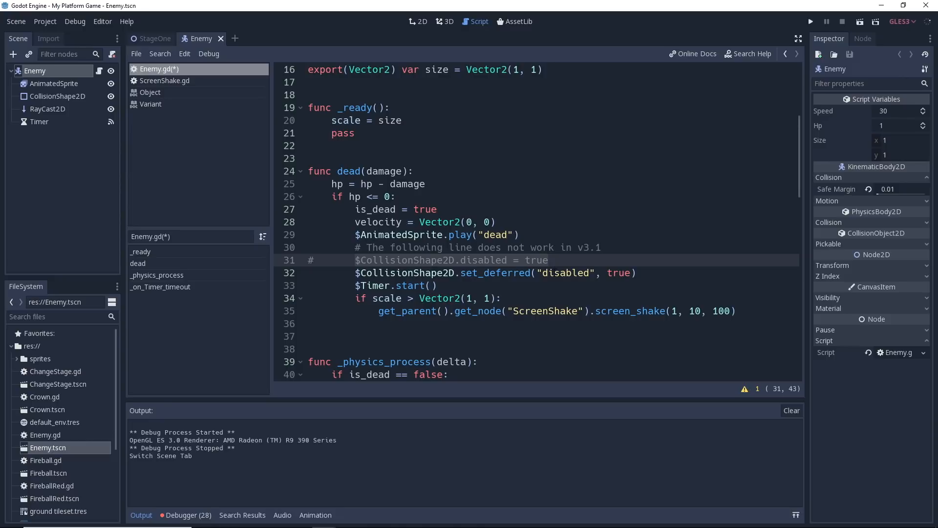
{"action": "left_click", "coordinate": [546, 259]}
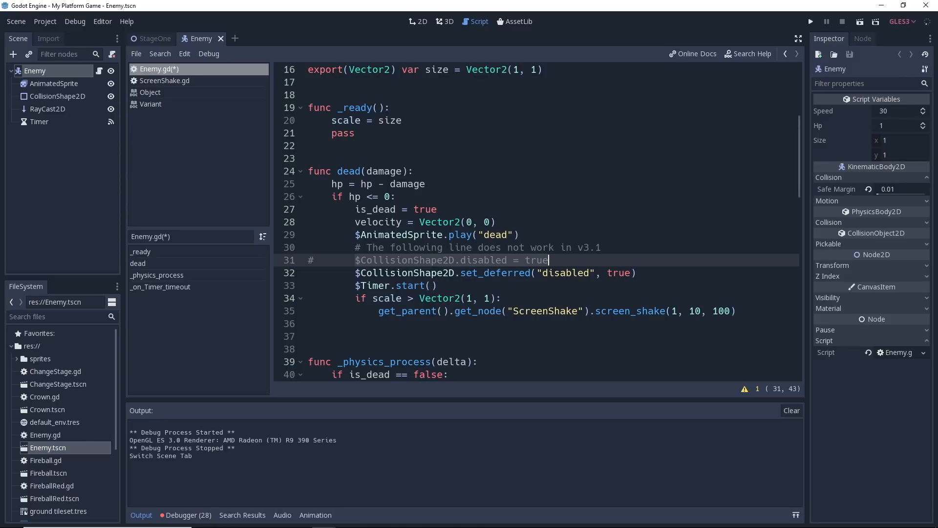
{"action": "left_click", "coordinate": [546, 273]}
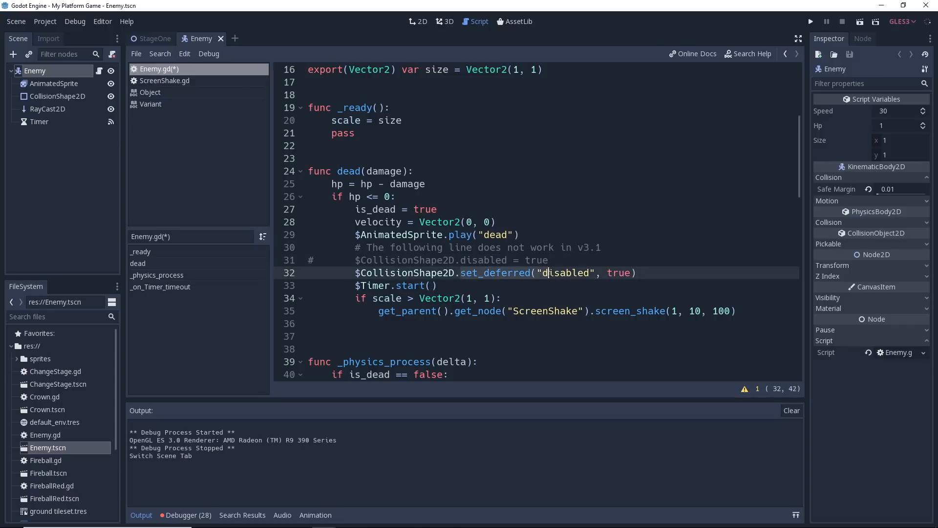
{"action": "left_click", "coordinate": [530, 273]}
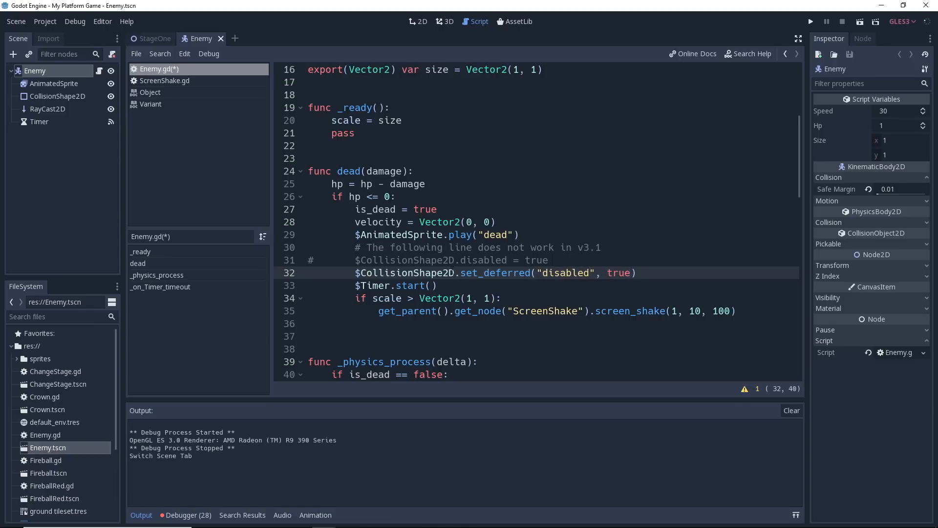
{"action": "left_click", "coordinate": [506, 259]}
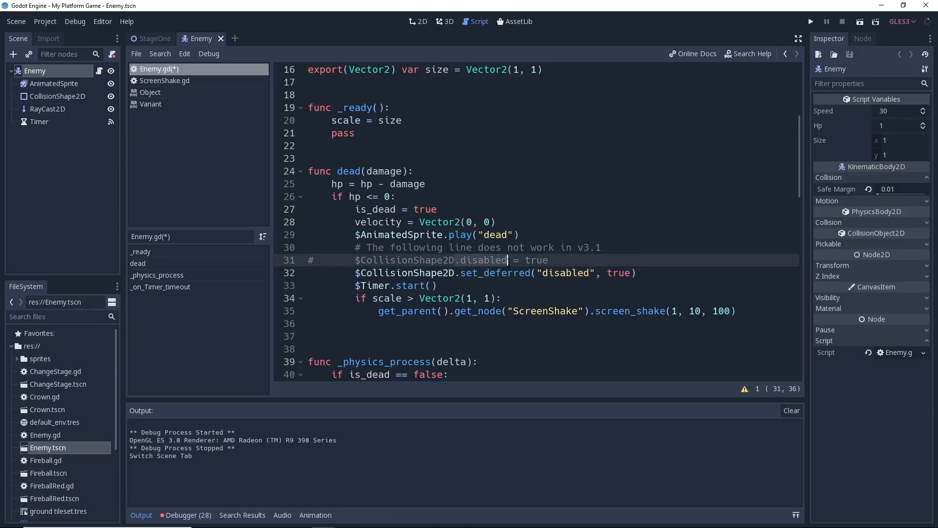
{"action": "left_click", "coordinate": [461, 260]}
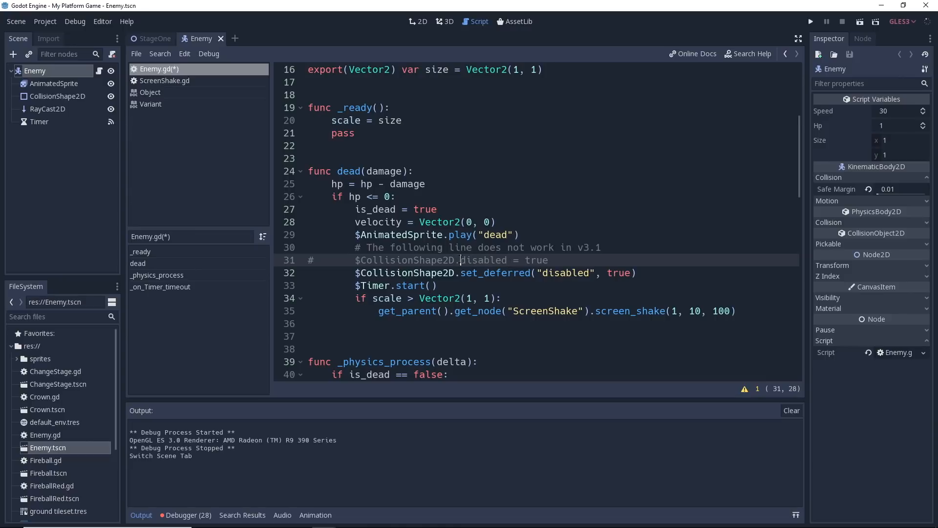
{"action": "left_click", "coordinate": [535, 260]}
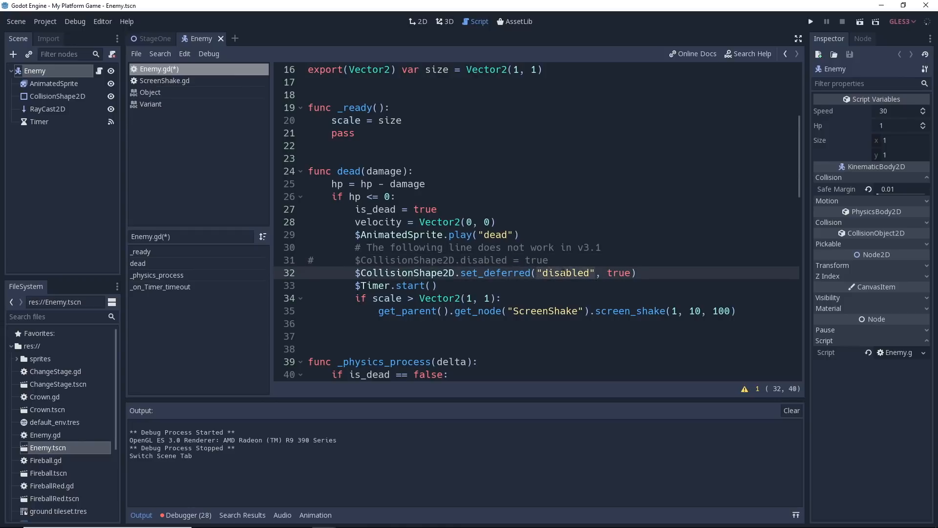
{"action": "left_click", "coordinate": [505, 259]}
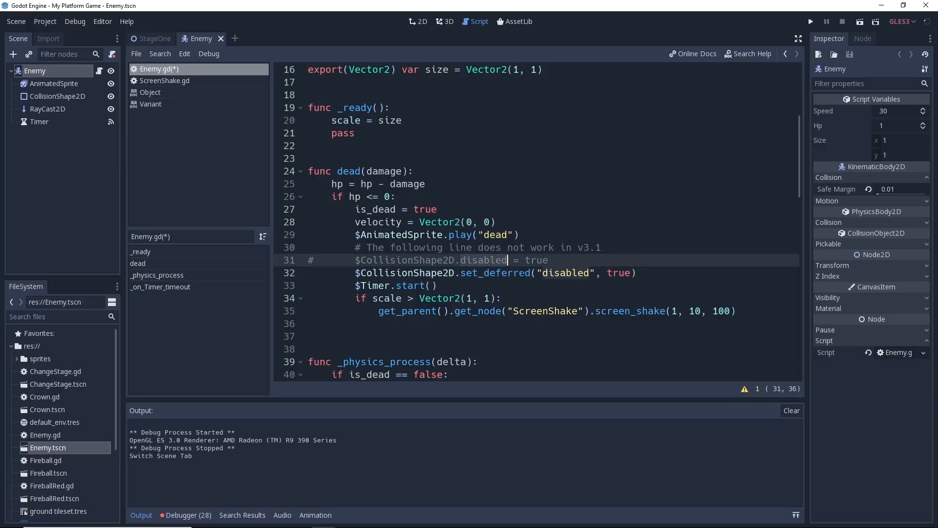
{"action": "left_click", "coordinate": [544, 273]}
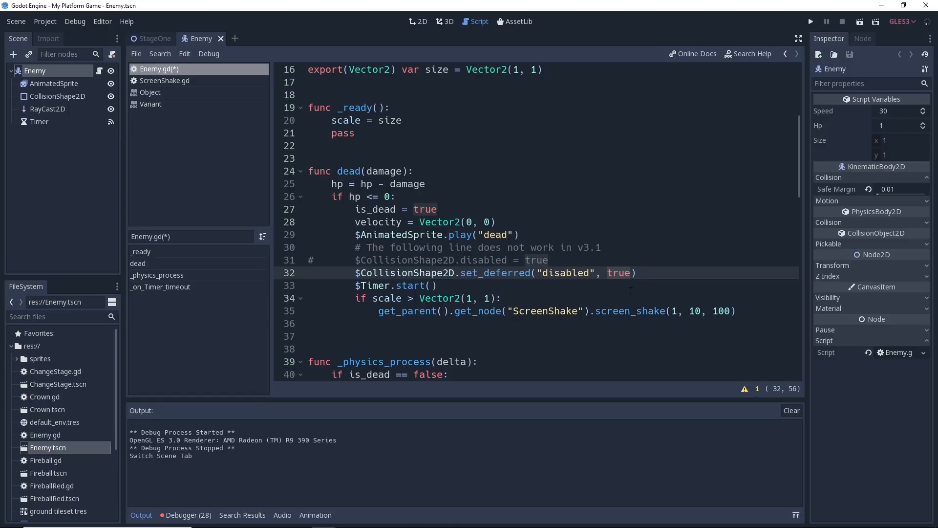
{"action": "left_click", "coordinate": [632, 273]}
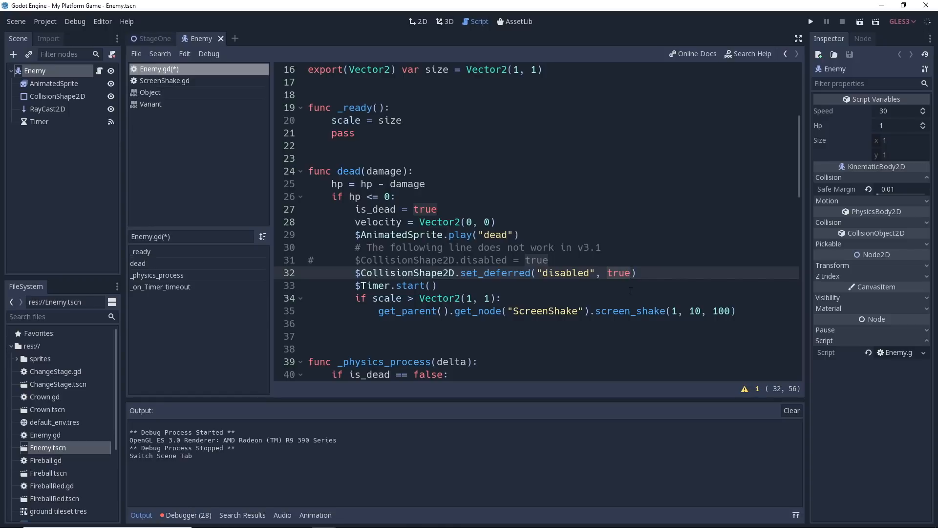
Save Enemy.gd and run the game to test the deferred collision disabling
{"action": "key", "text": "ctrl+s"}
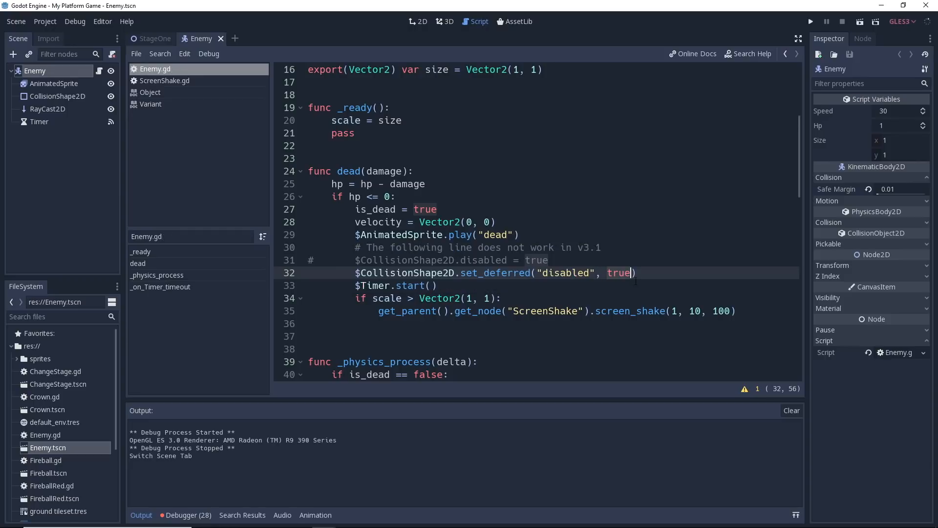
{"action": "mouse_move", "coordinate": [811, 22]}
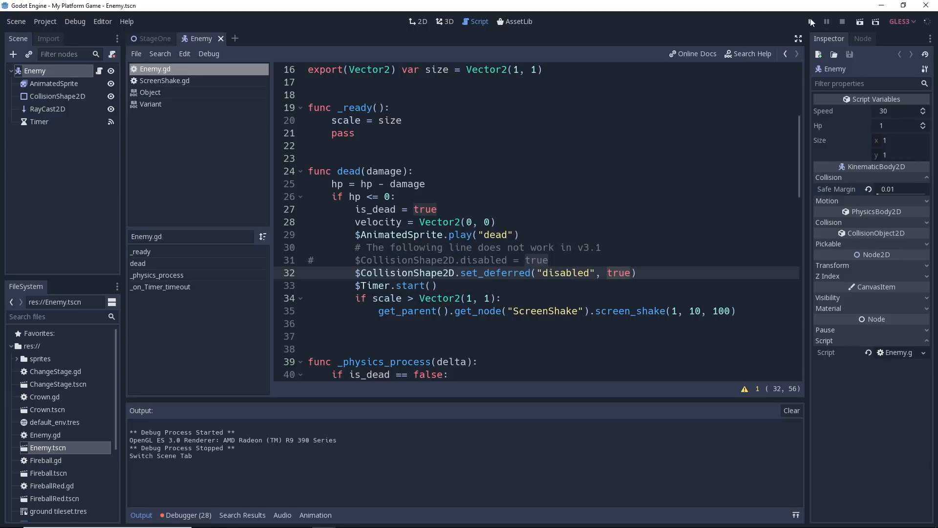
{"action": "left_click", "coordinate": [811, 22]}
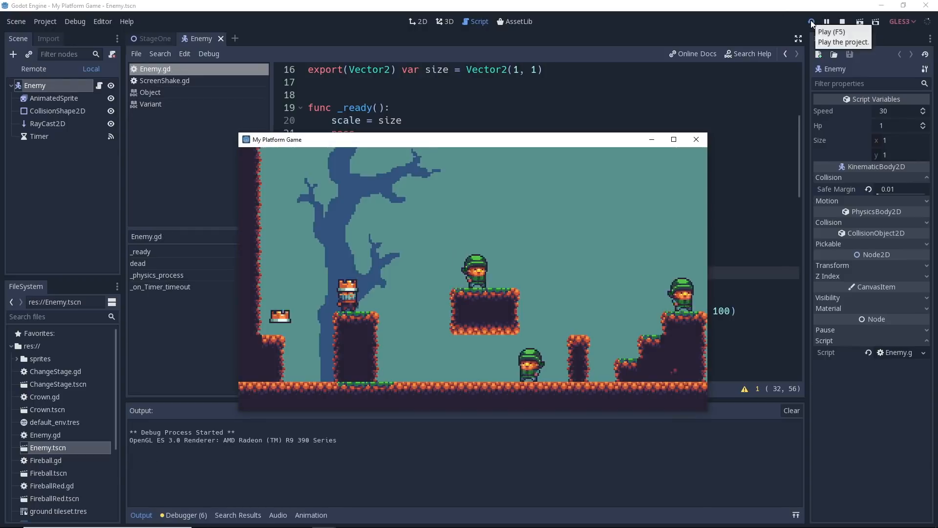